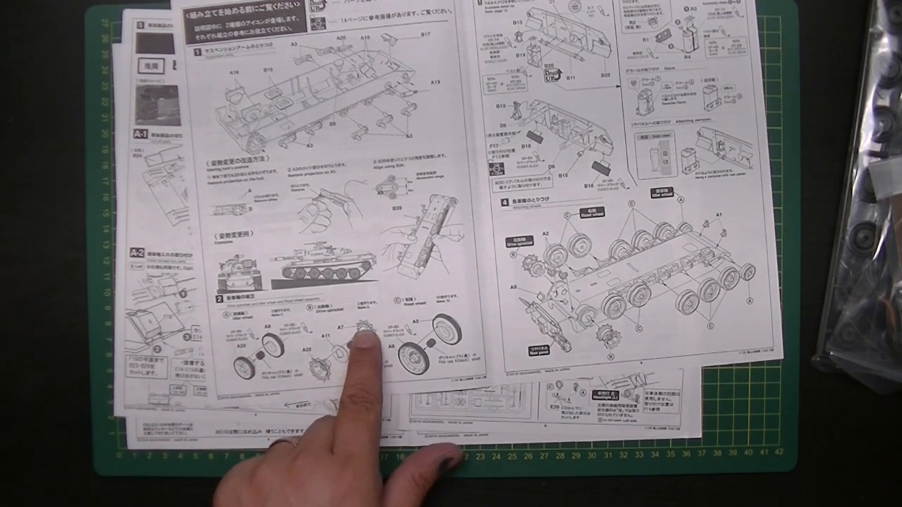
{"action": "mouse_move", "coordinate": [423, 395]}
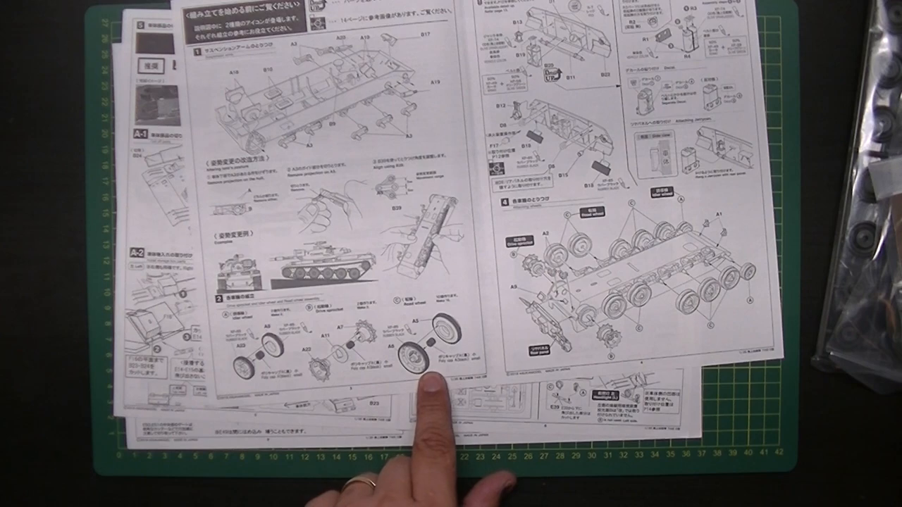